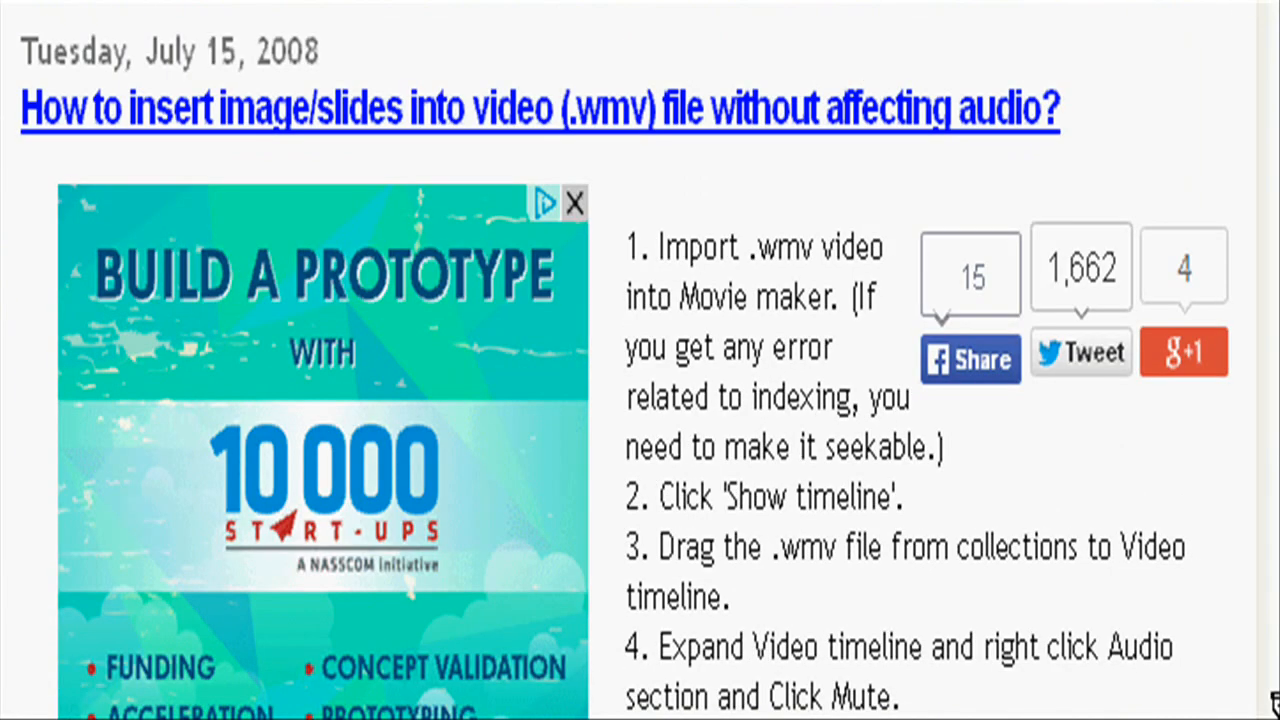
Scroll the timeline view to reveal the video track with its audio track beneath it.
{"action": "scroll", "scroll_direction": "down", "scroll_amount": 3}
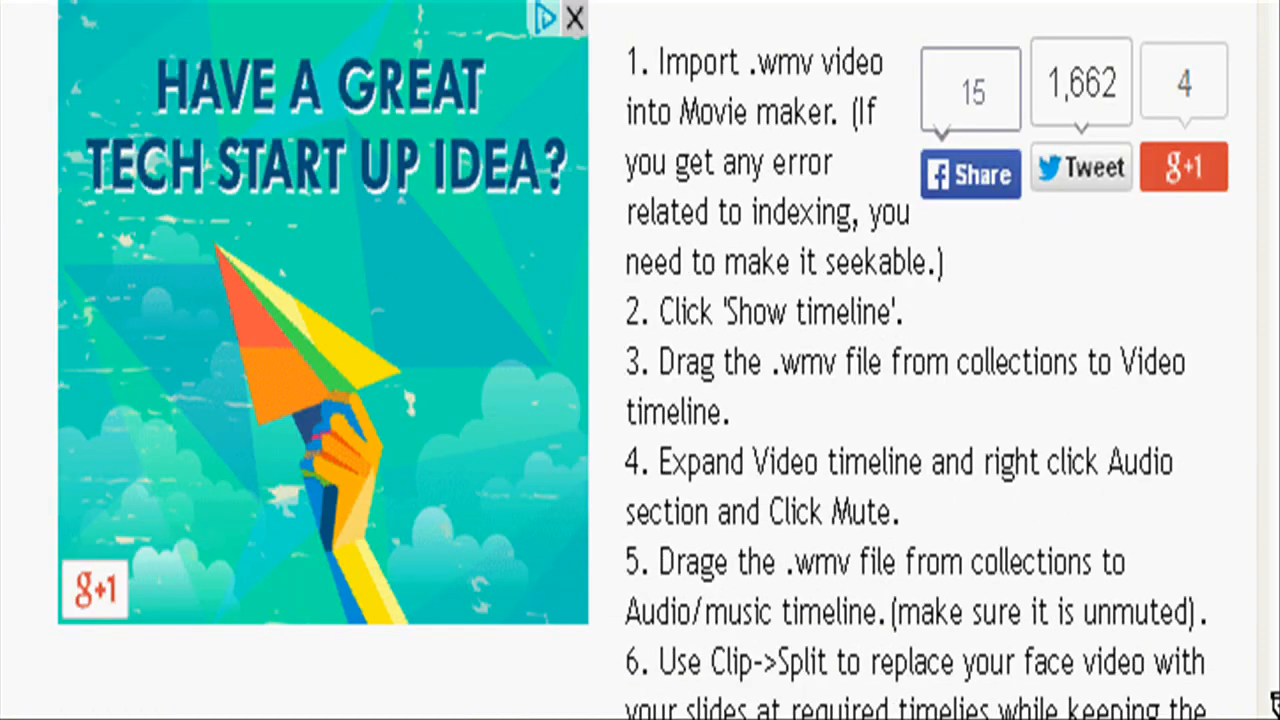
{"action": "scroll", "scroll_direction": "down", "scroll_amount": 3}
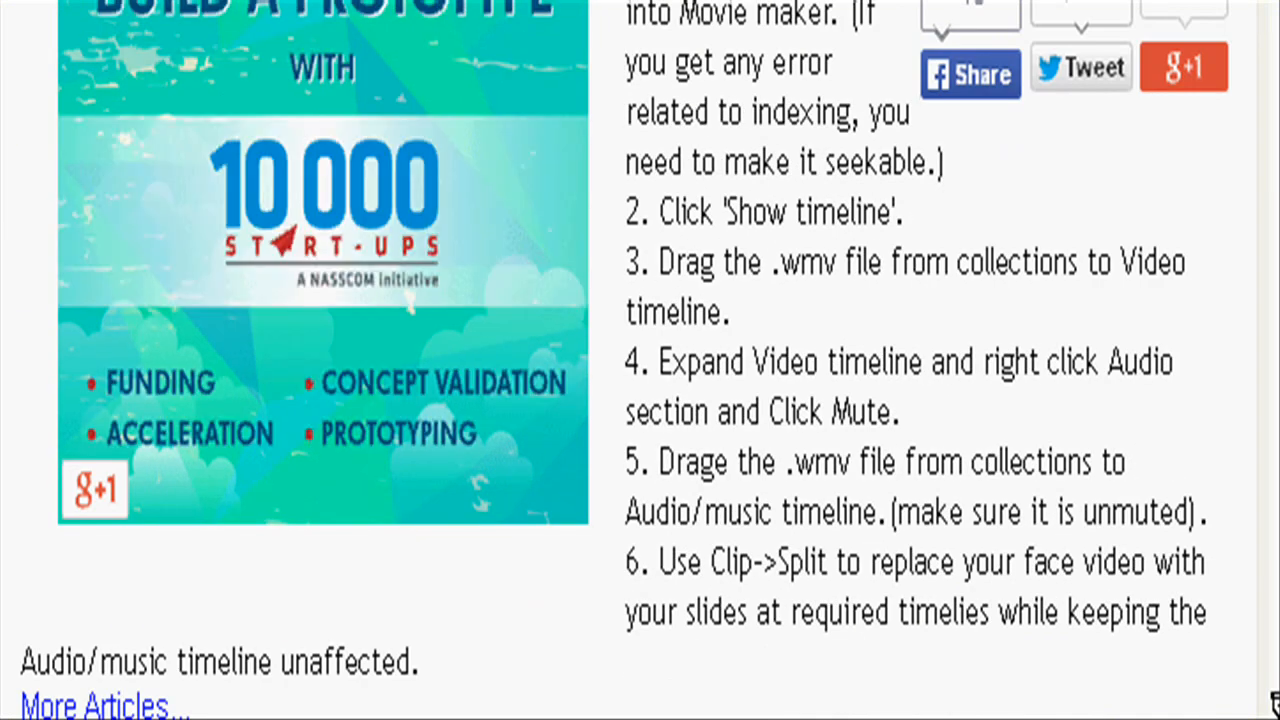
{"action": "scroll", "scroll_direction": "up", "scroll_amount": 3}
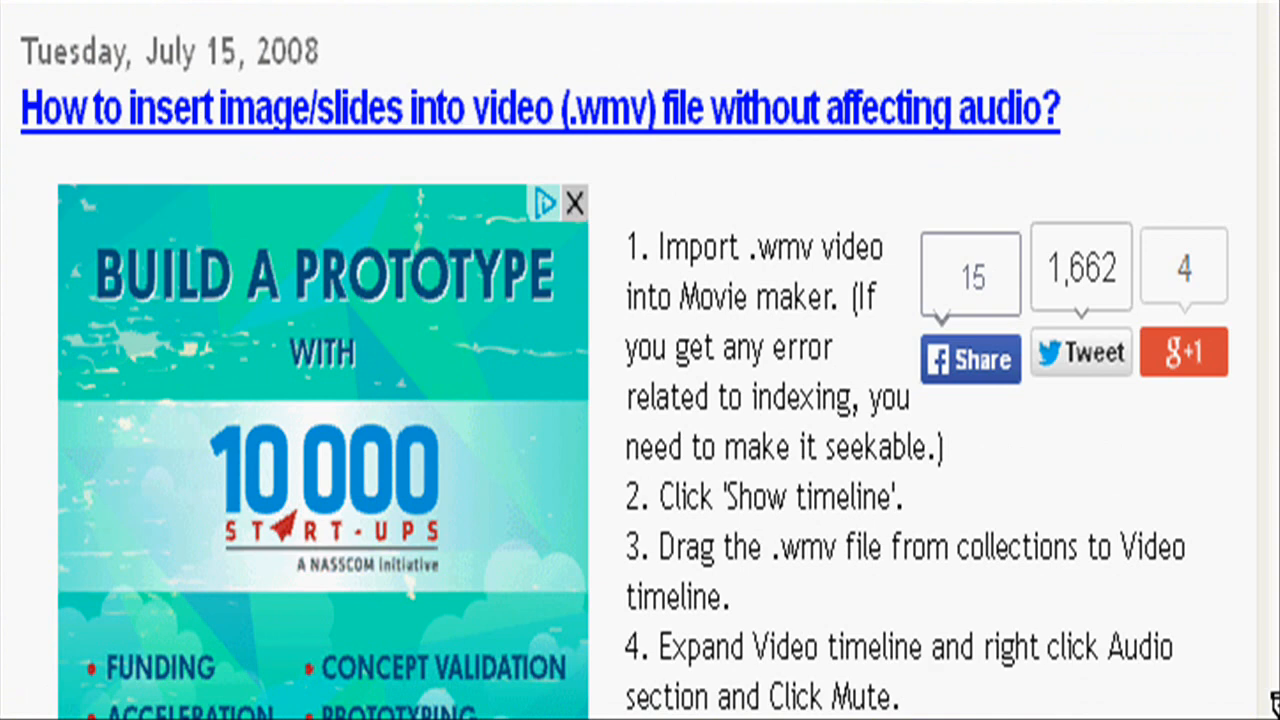
{"action": "scroll", "scroll_direction": "down", "scroll_amount": 3}
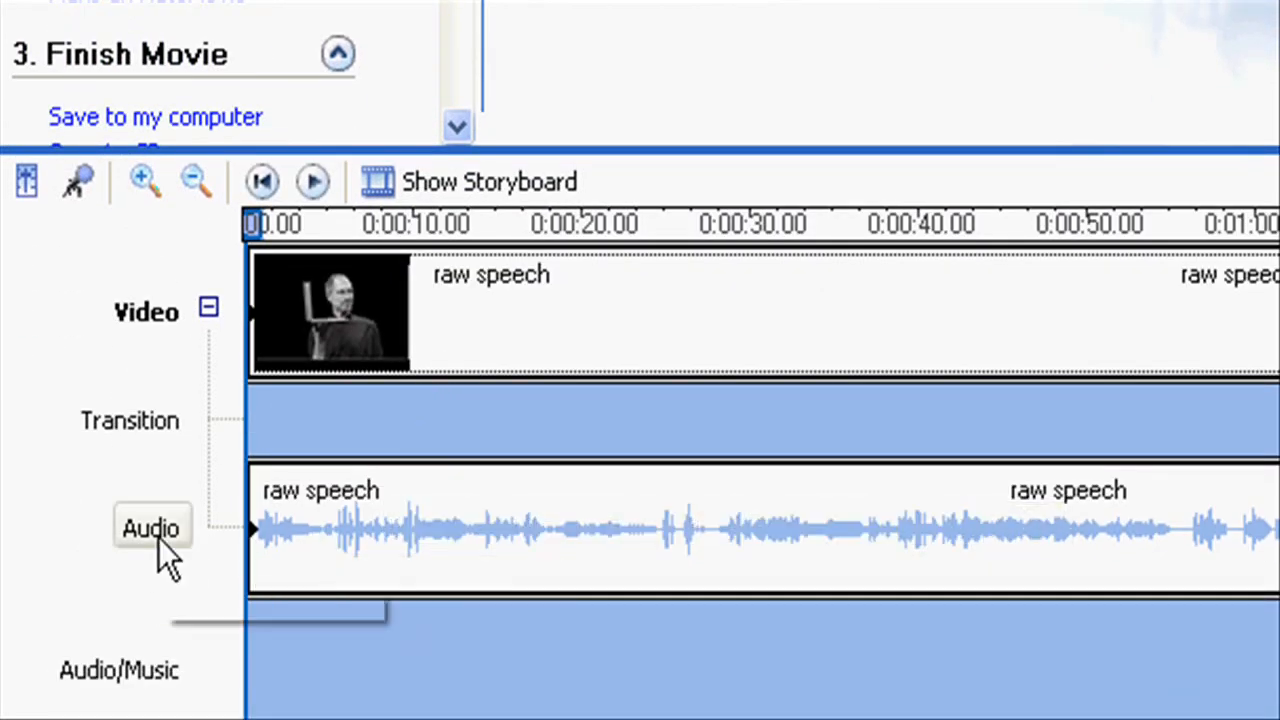
Mute the video clip's own audio track from its context menu.
{"action": "right_click", "coordinate": [316, 544]}
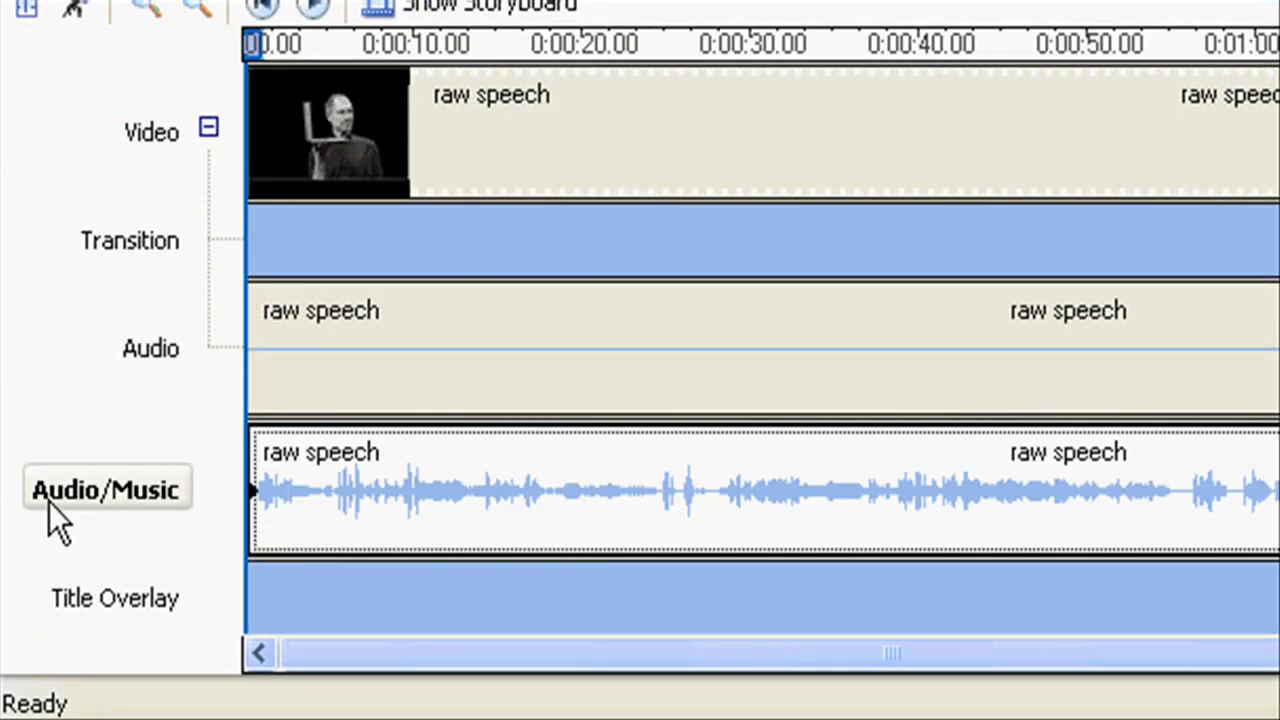
{"action": "mouse_move", "coordinate": [692, 458]}
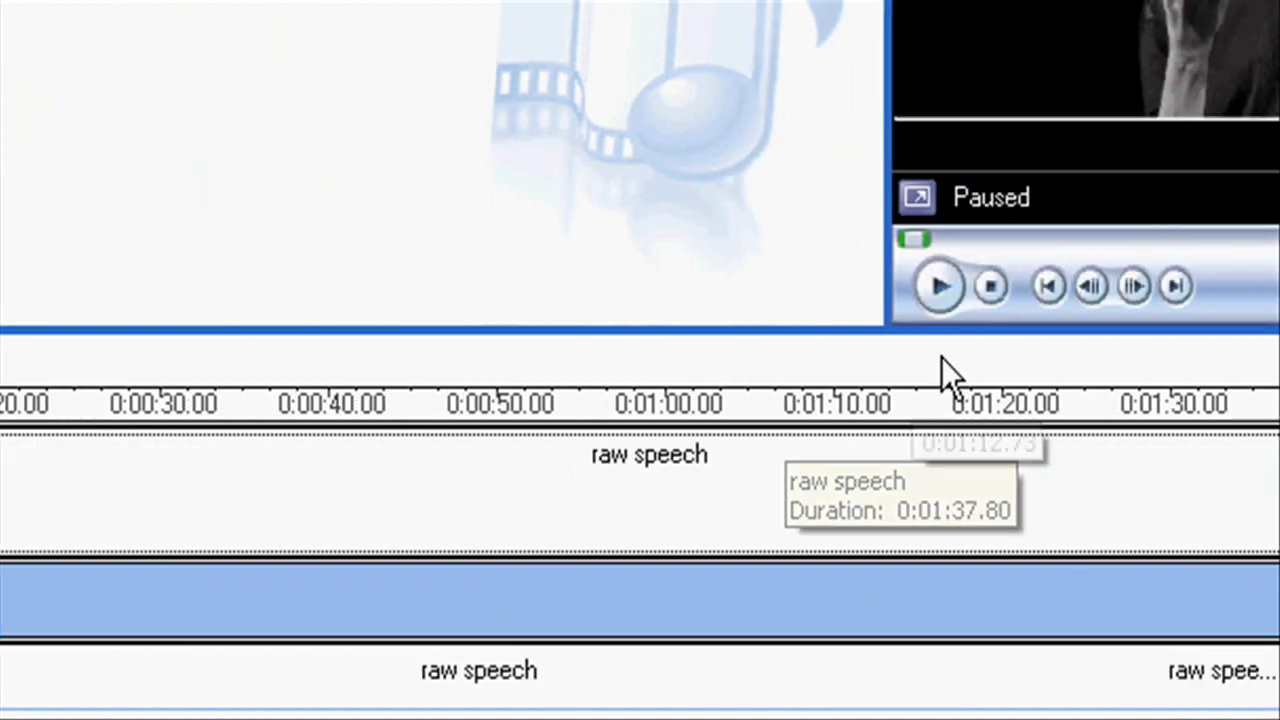
Split the clip via Clip > Split about 3.5 seconds in, then move the playhead to about 0:00:07.87.
{"action": "left_click", "coordinate": [938, 288]}
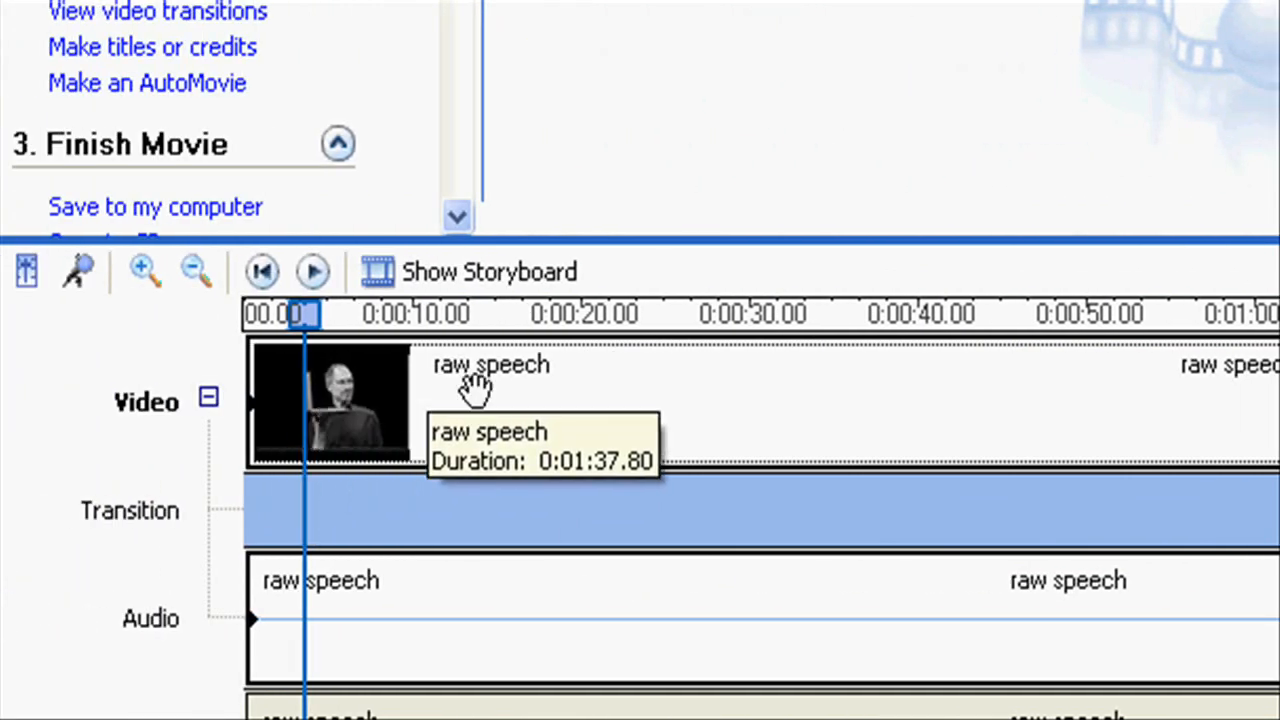
{"action": "left_click", "coordinate": [364, 82]}
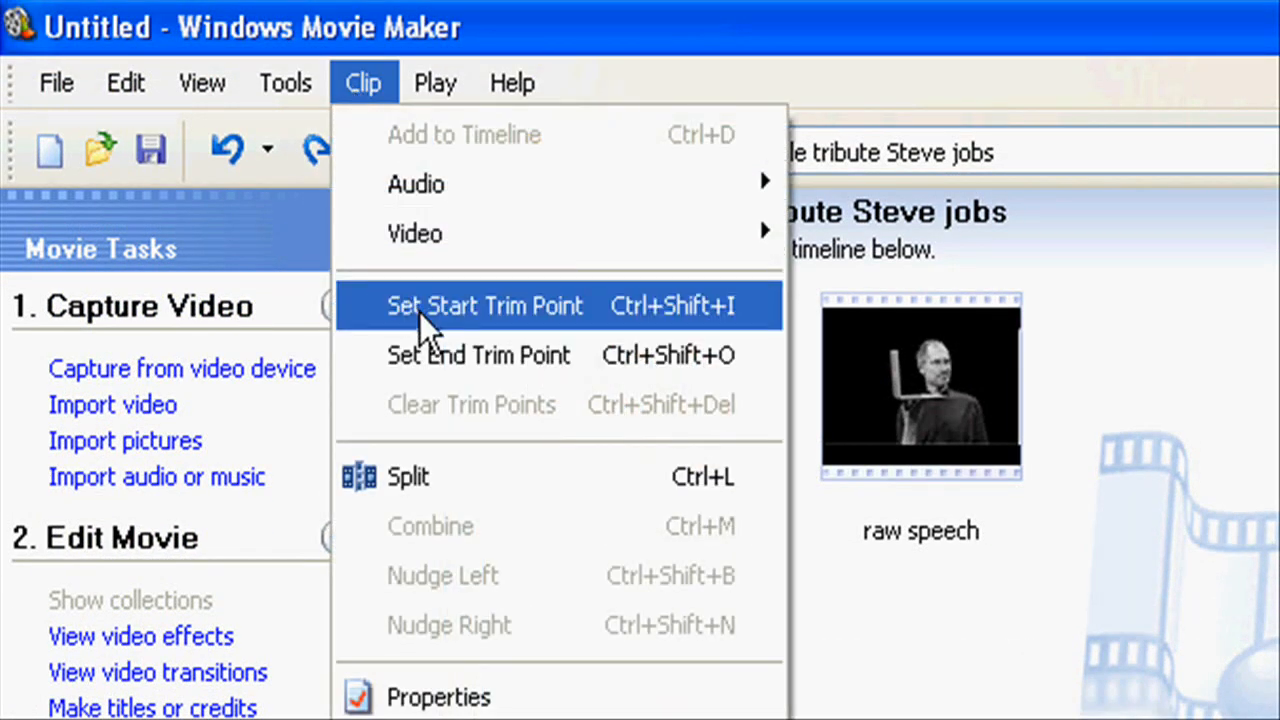
{"action": "mouse_move", "coordinate": [408, 486]}
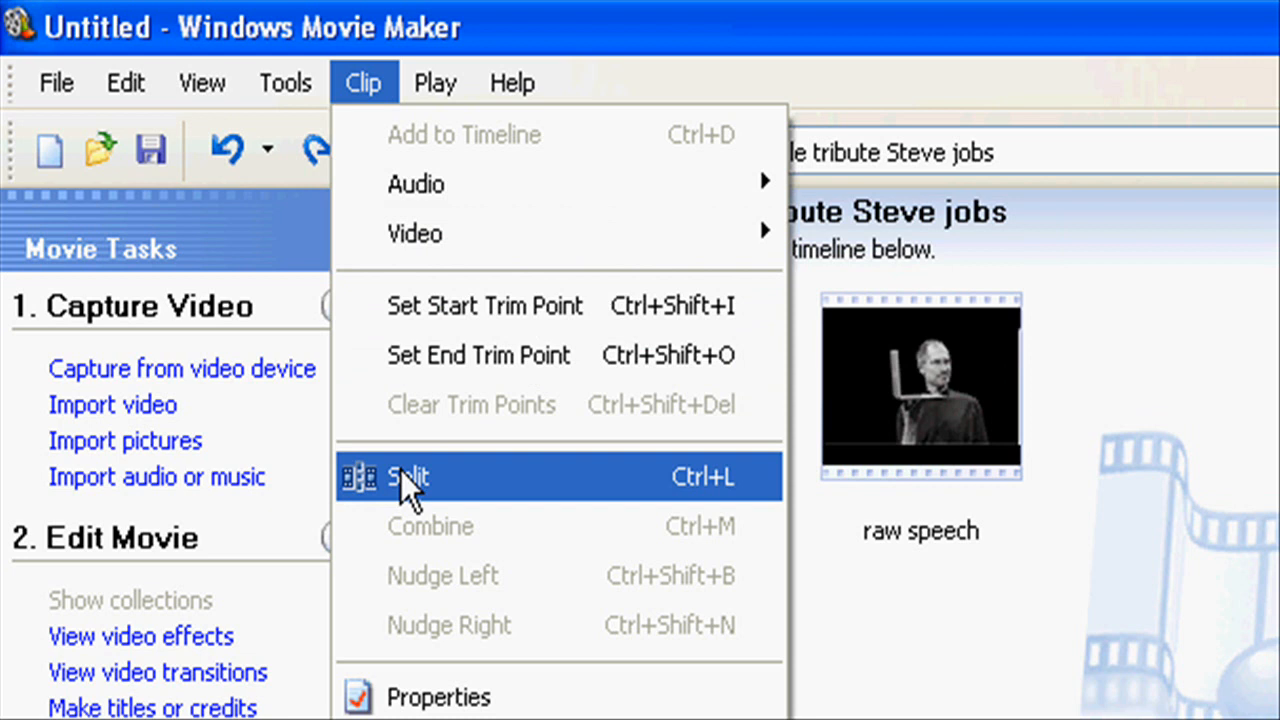
{"action": "left_click", "coordinate": [408, 476]}
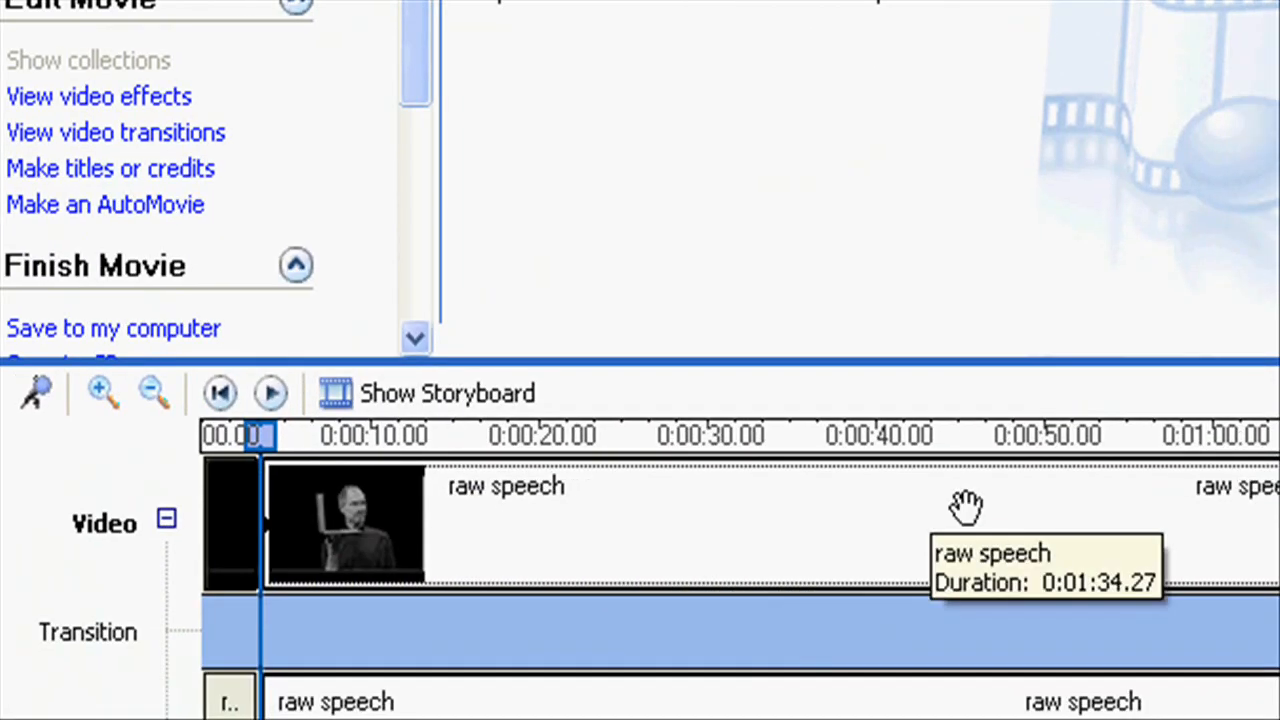
{"action": "left_click_drag", "start_coordinate": [264, 436], "coordinate": [310, 436]}
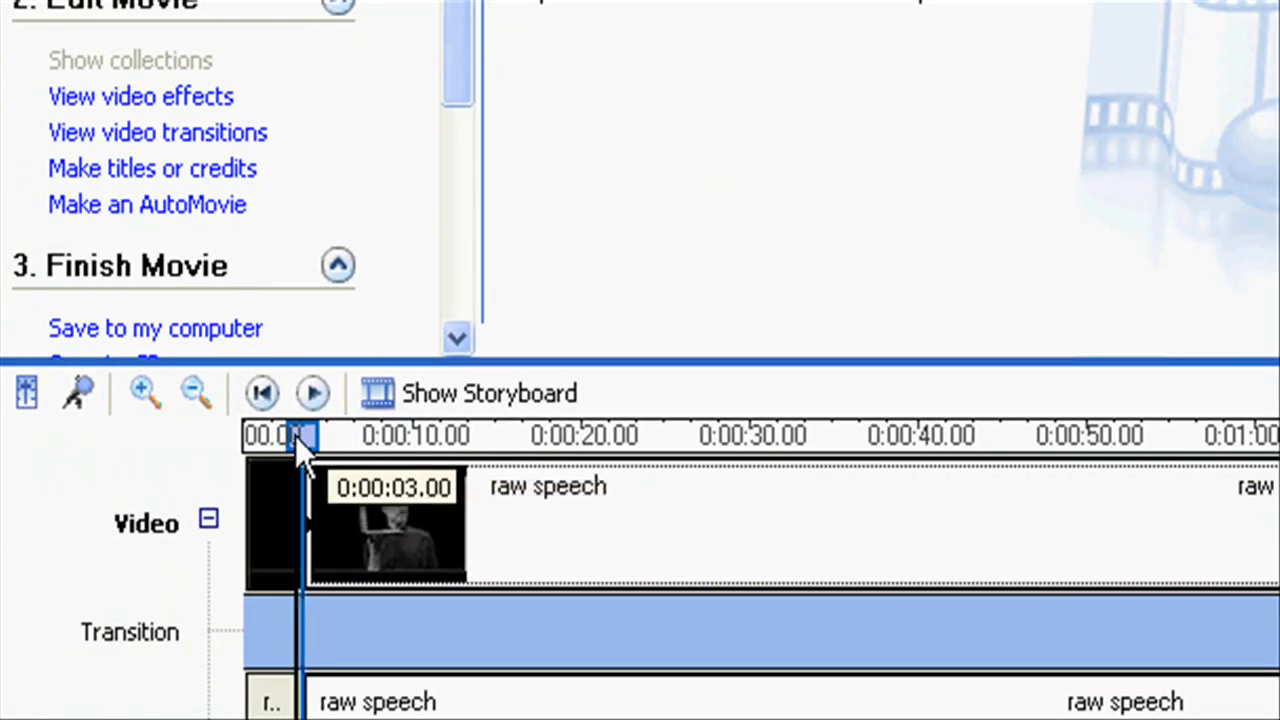
{"action": "left_click_drag", "start_coordinate": [304, 436], "coordinate": [378, 436]}
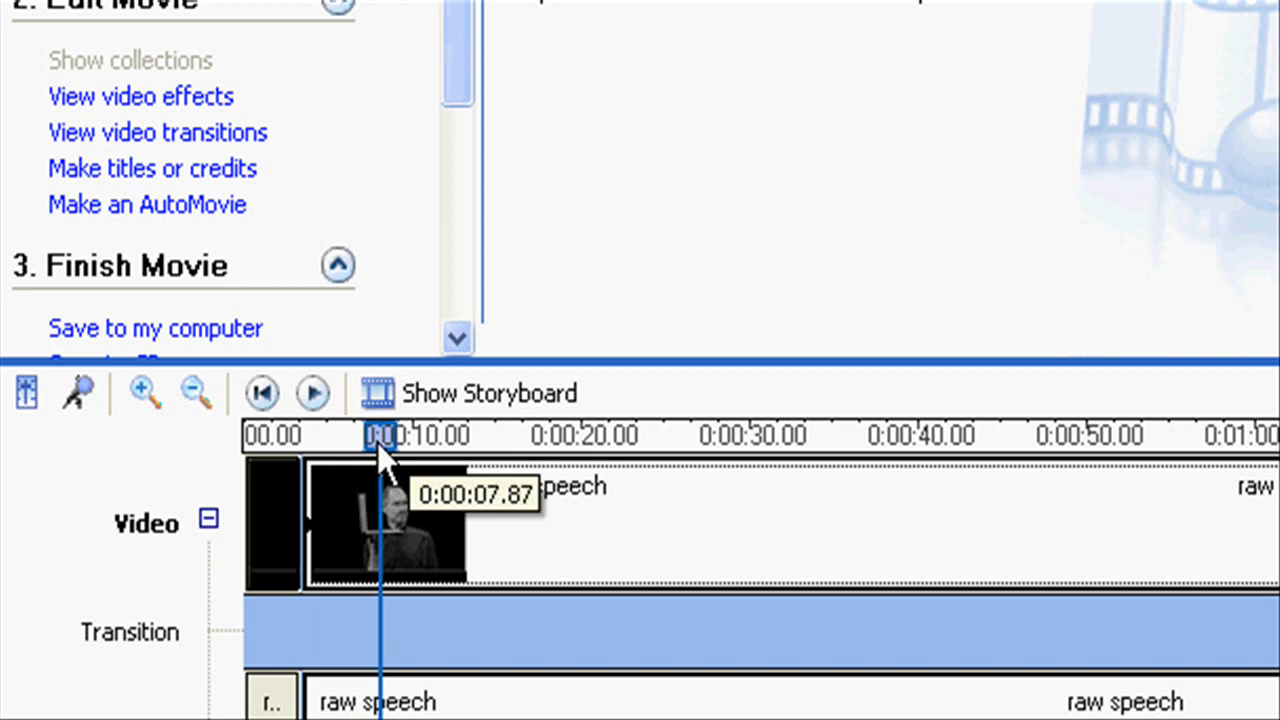
Split again near eight seconds and bring up the Cut/Delete menu for the short middle piece.
{"action": "left_click", "coordinate": [364, 84]}
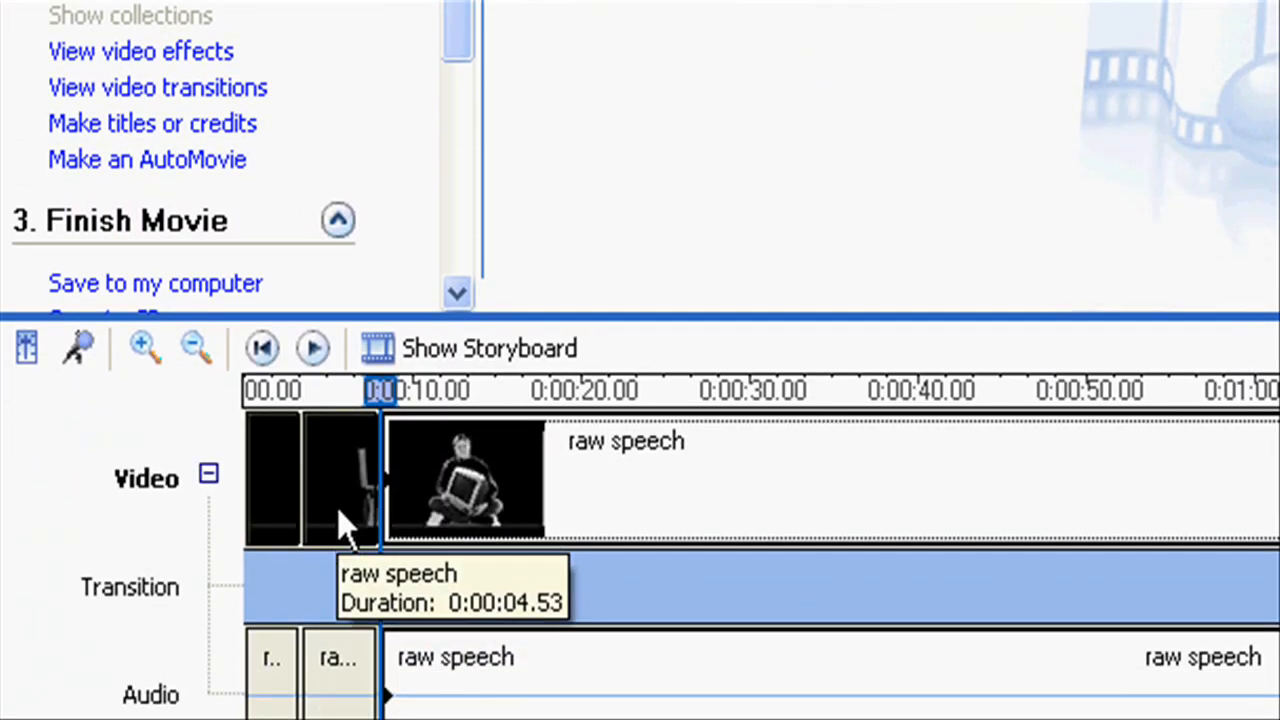
{"action": "right_click", "coordinate": [340, 500]}
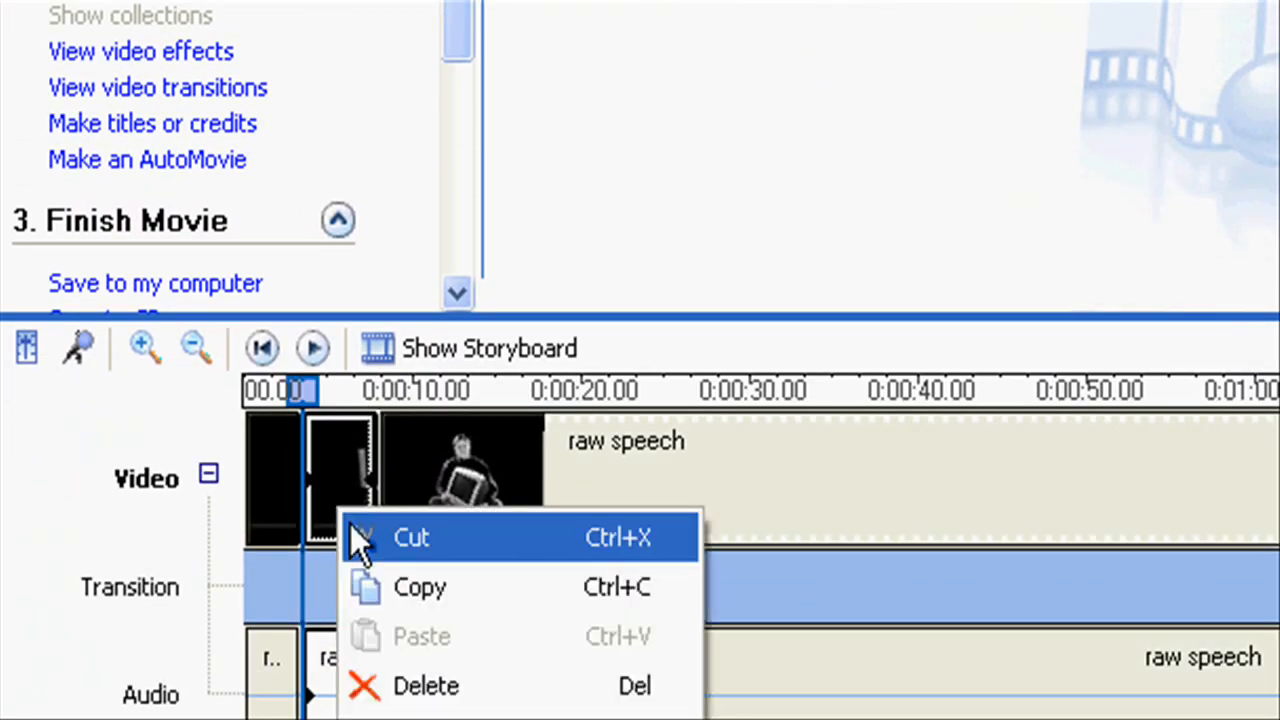